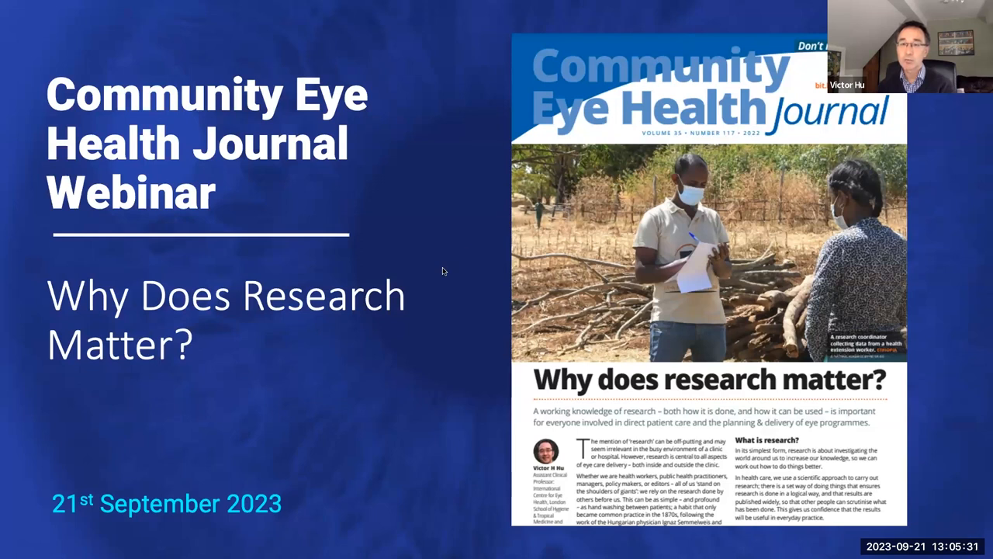
Advance the shared deck to the 'Where to start…' slide on writing a clear research question.
{"action": "key", "text": "Right"}
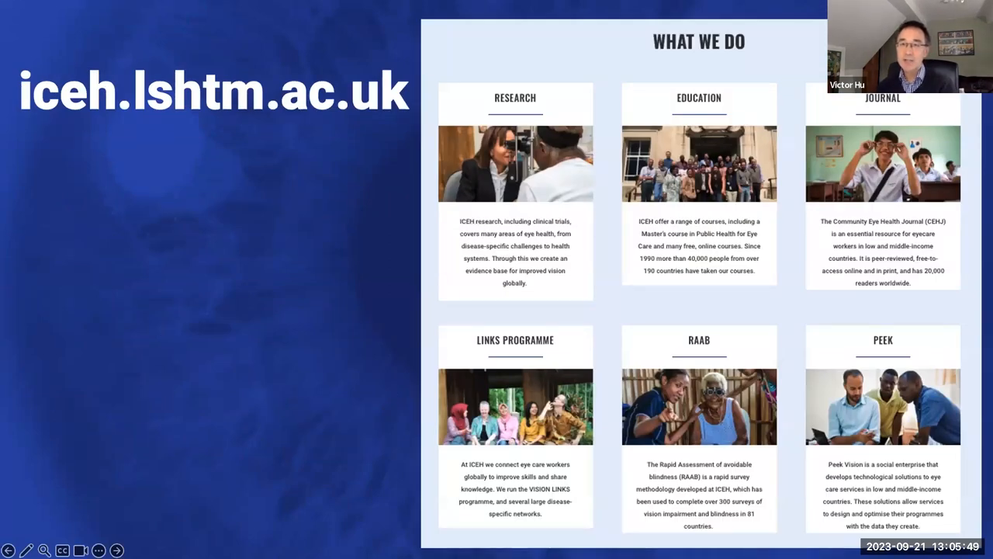
{"action": "mouse_move", "coordinate": [531, 14]}
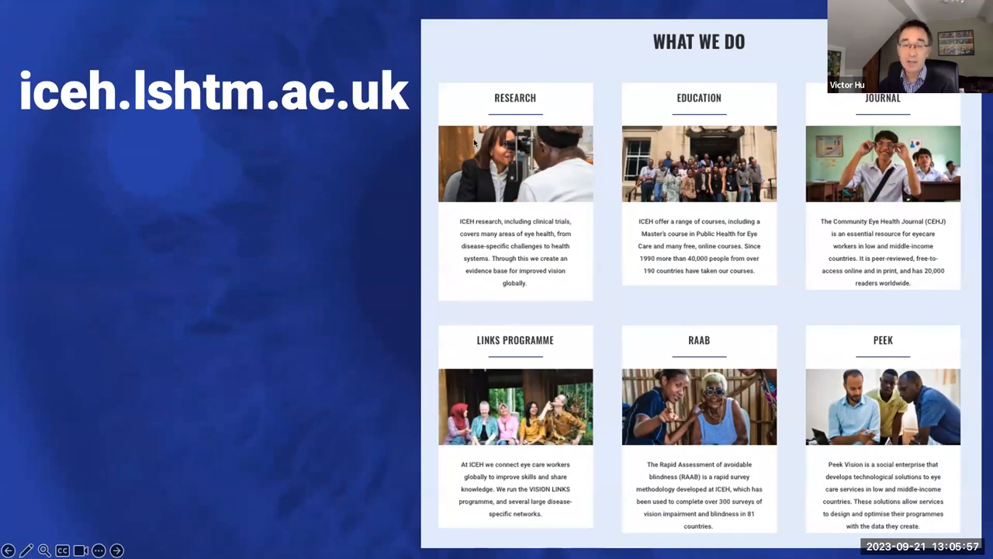
{"action": "mouse_move", "coordinate": [44, 169]}
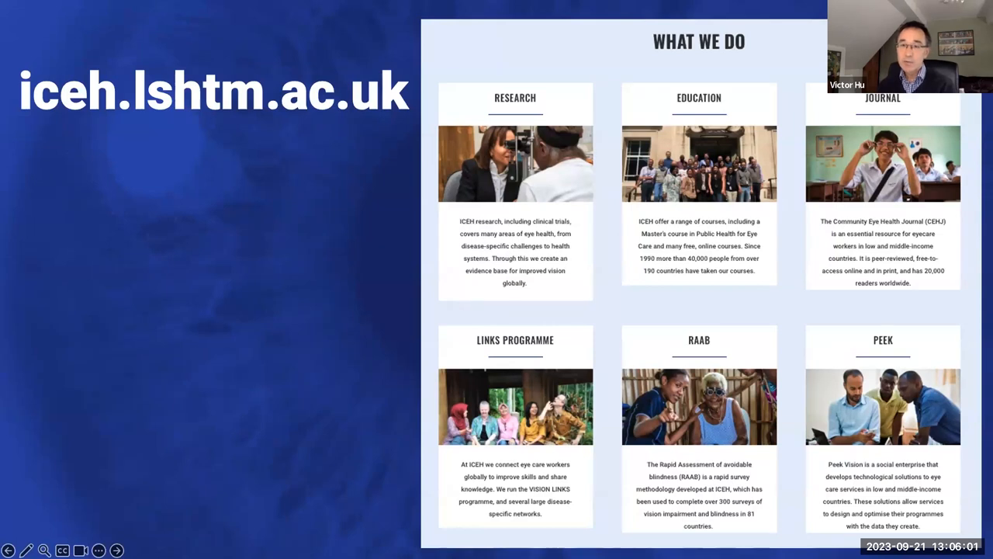
{"action": "mouse_move", "coordinate": [518, 324]}
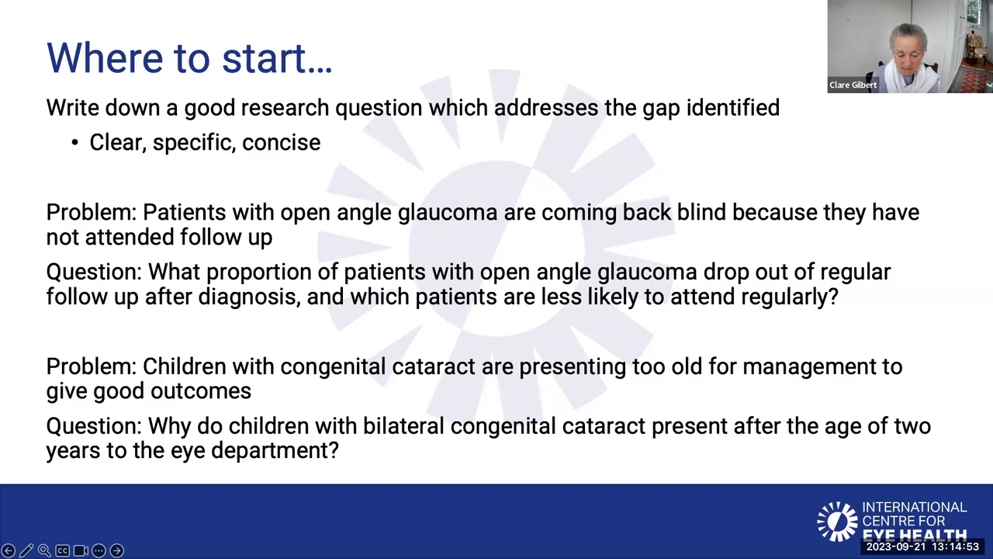
Advance to the slide pairing cataract and glaucoma eye-drop problems with research questions.
{"action": "key", "text": "Right"}
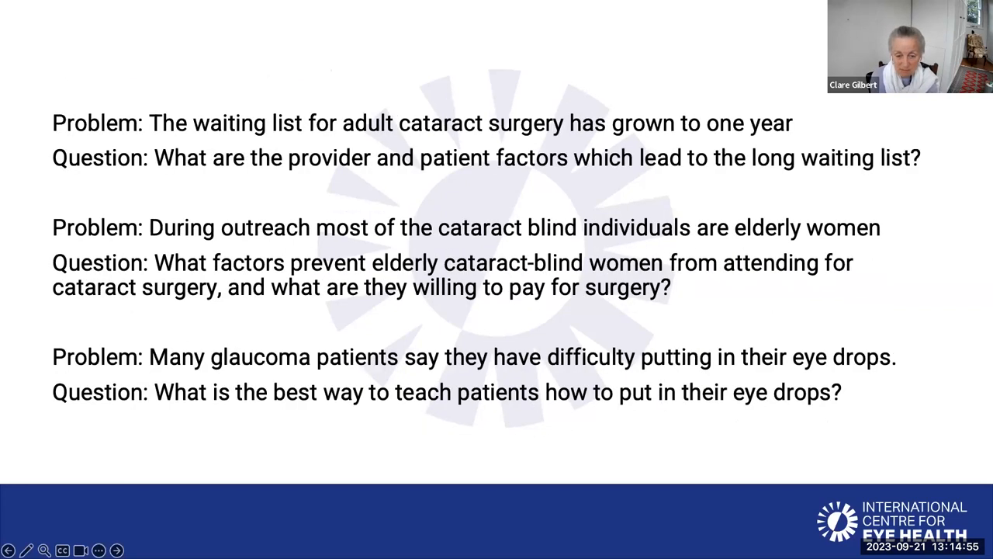
{"action": "key", "text": "Right"}
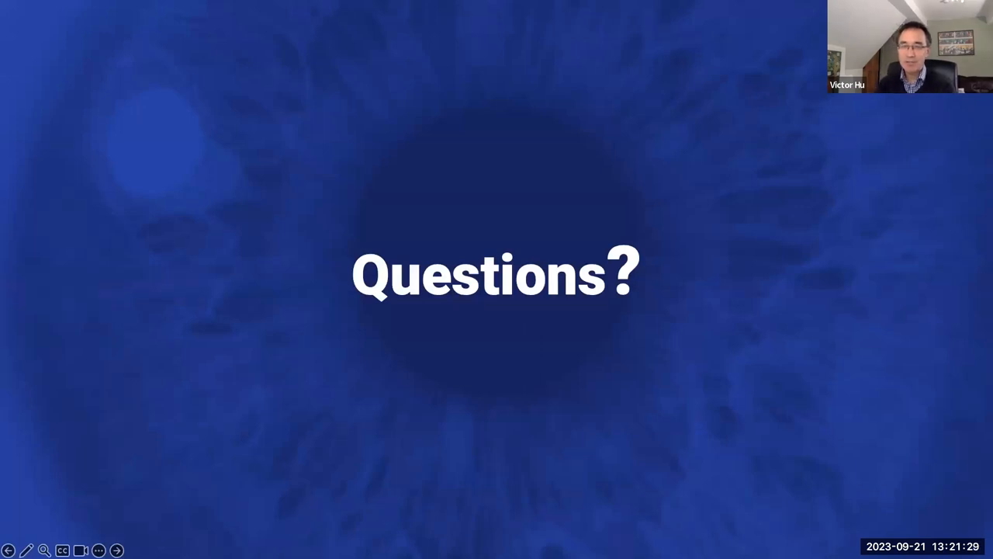
{"action": "mouse_move", "coordinate": [835, 489]}
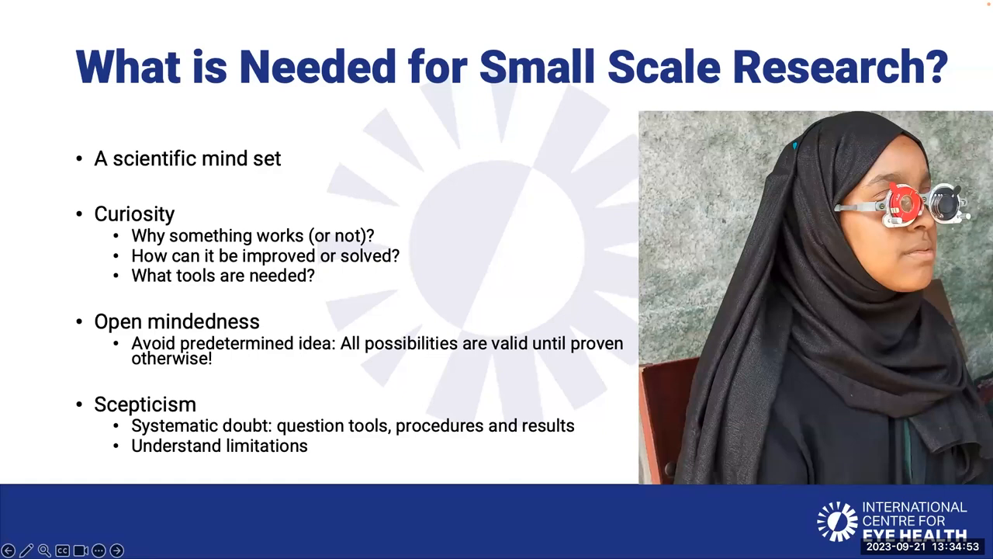
{"action": "left_click", "coordinate": [117, 549]}
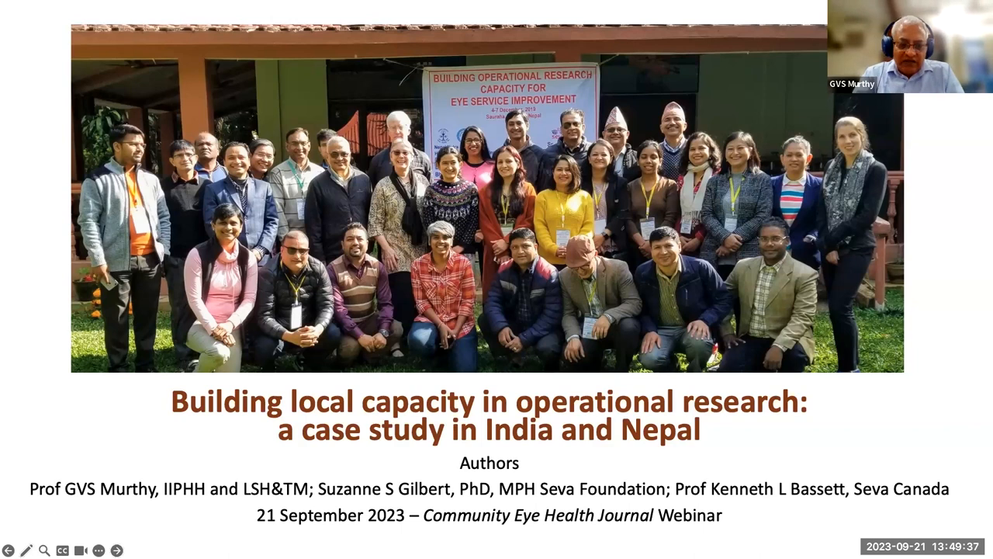
Advance from the operational research title slide to the Seva–IIPHH Background slide.
{"action": "key", "text": "Right"}
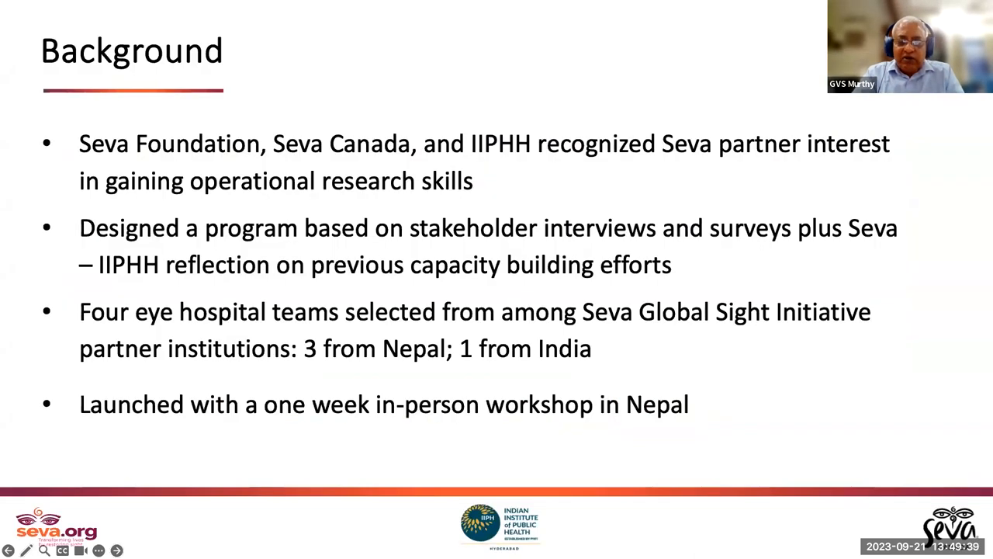